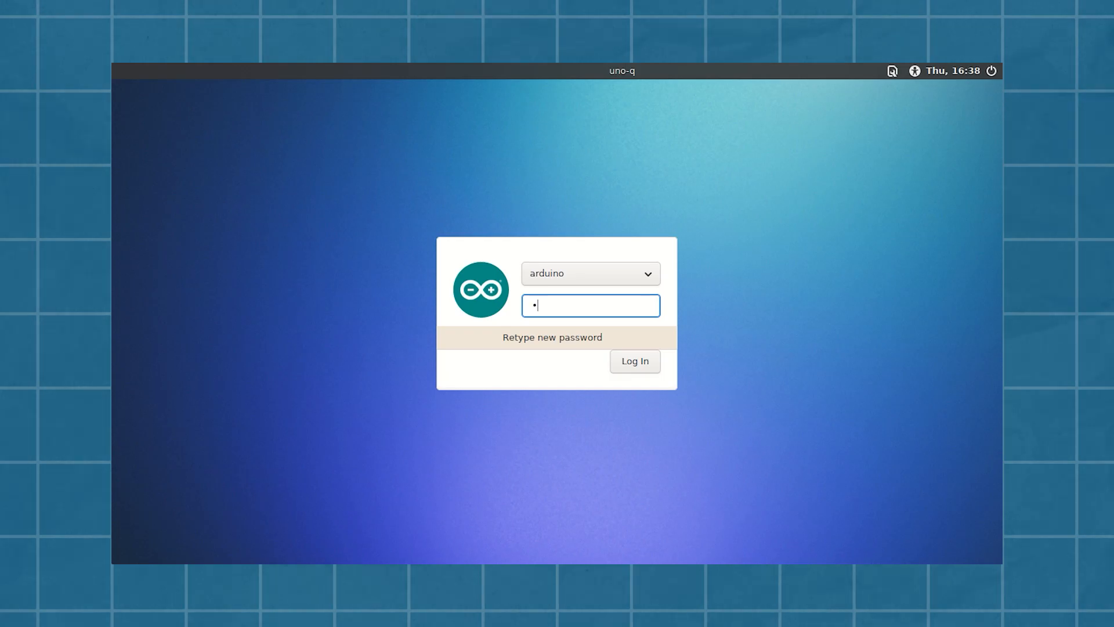
Set the new login password, then download and install Arduino App Lab for Windows
left_click(635, 361)
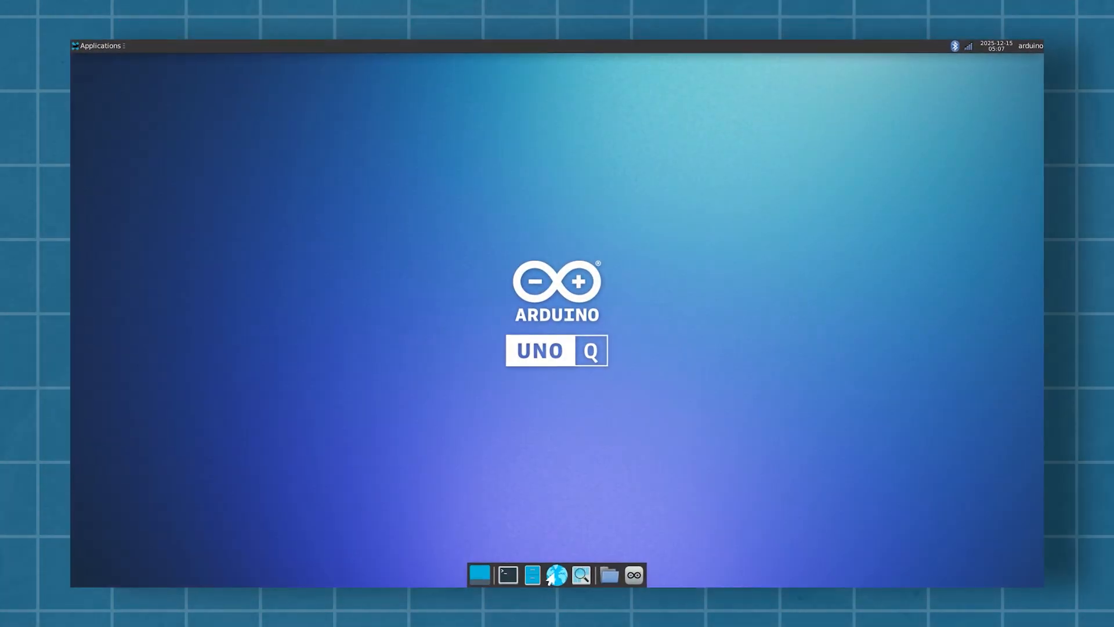
left_click(633, 575)
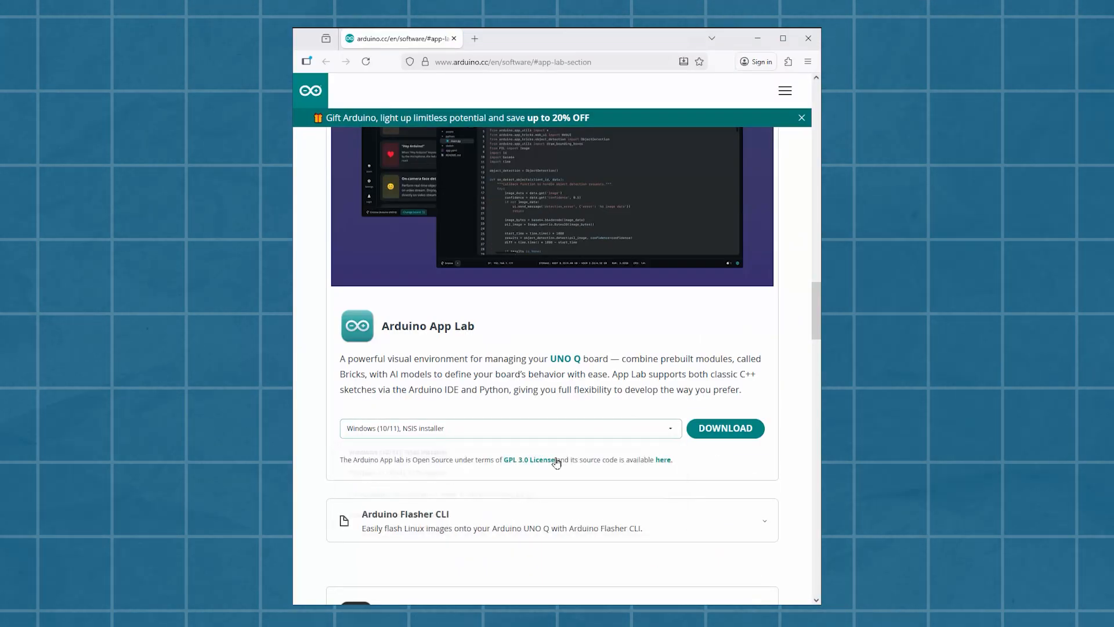
left_click(726, 428)
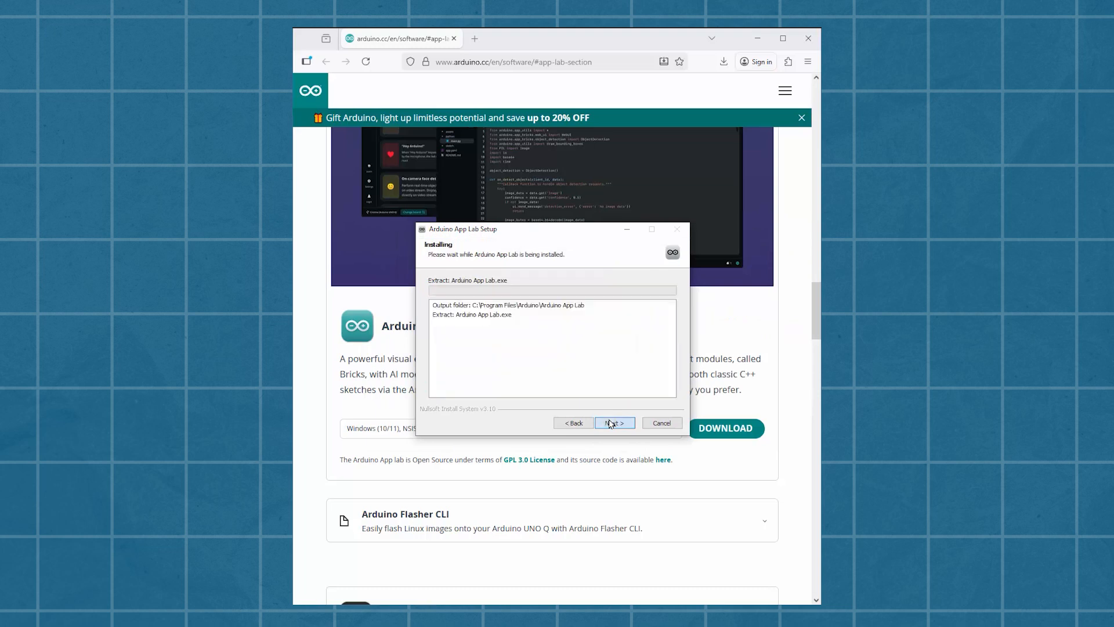
left_click(614, 422)
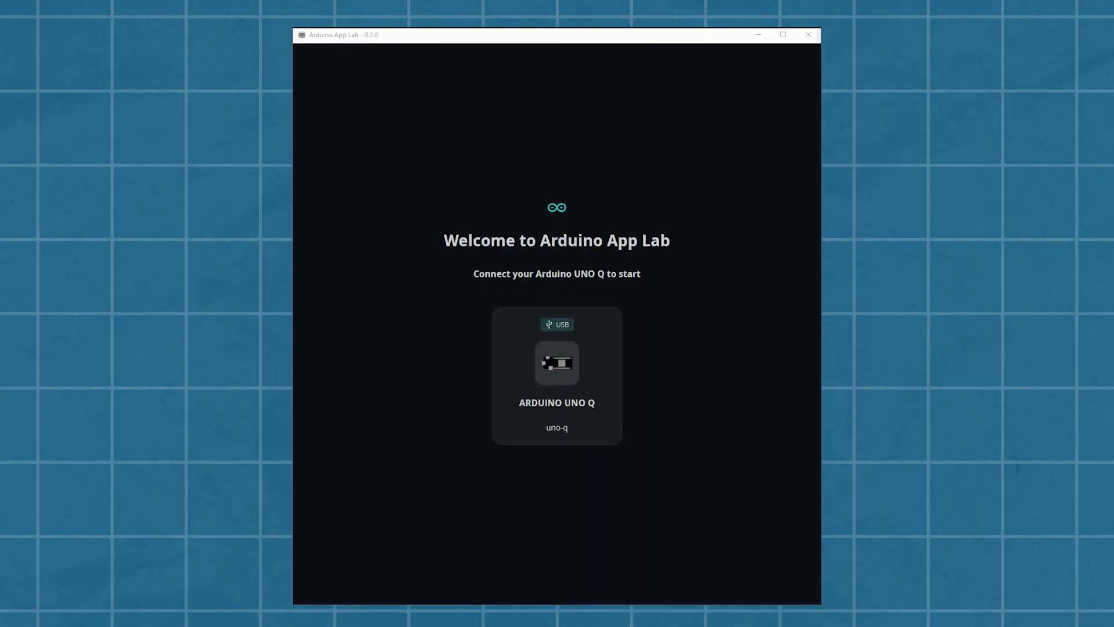
Connect to the ARDUINO UNO Q board listed on the App Lab welcome screen
left_click(557, 378)
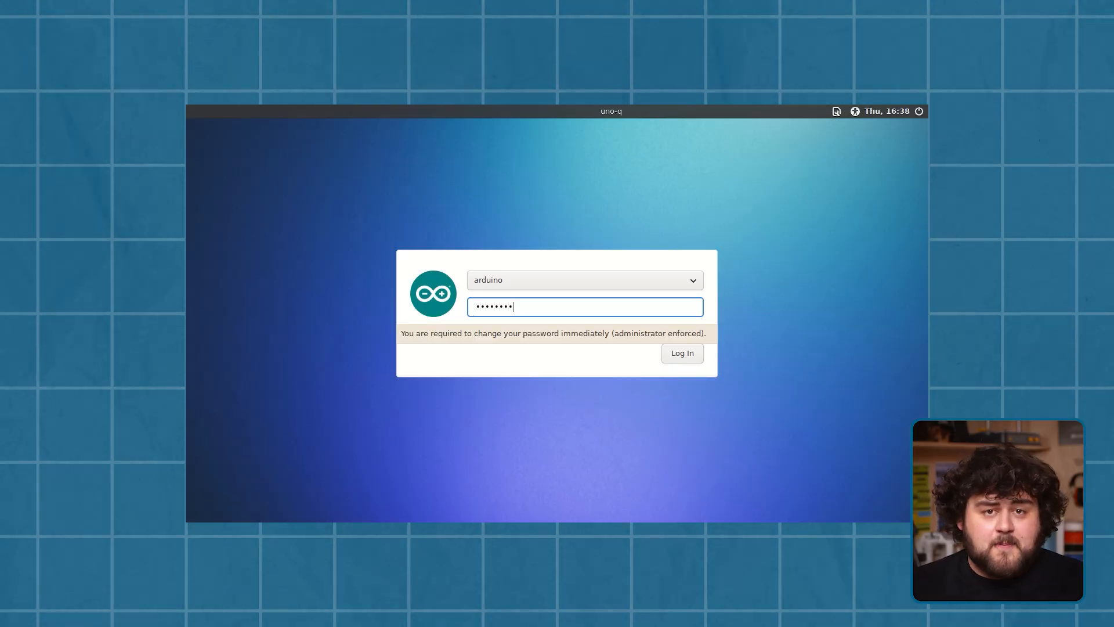
Submit the new login password, then accept the board name, keyboard layout and network settings
key("Return")
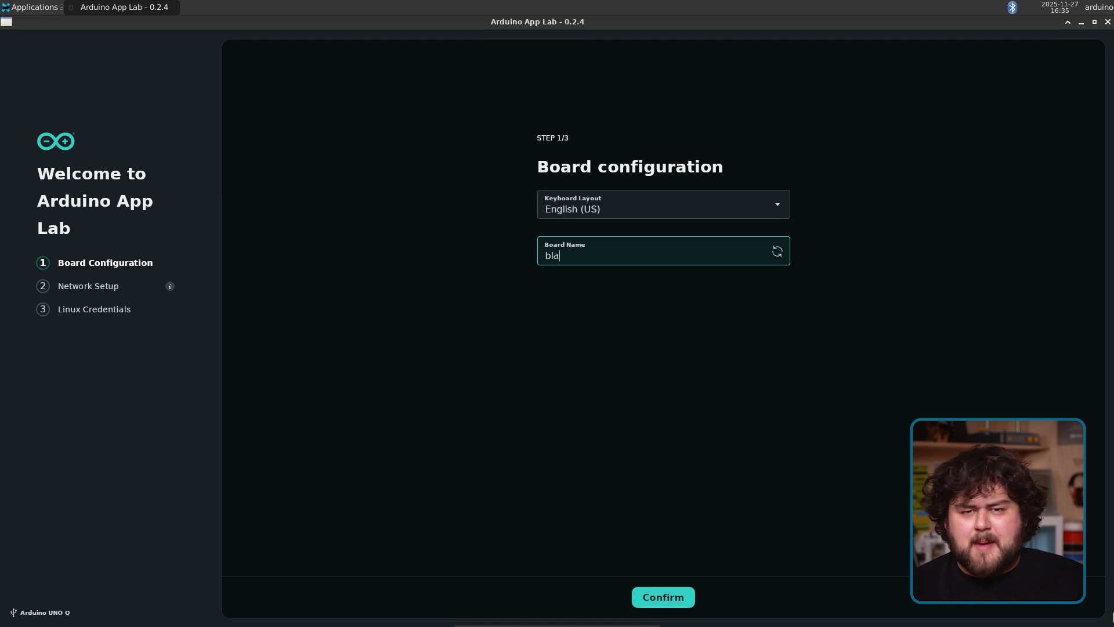
left_click(663, 597)
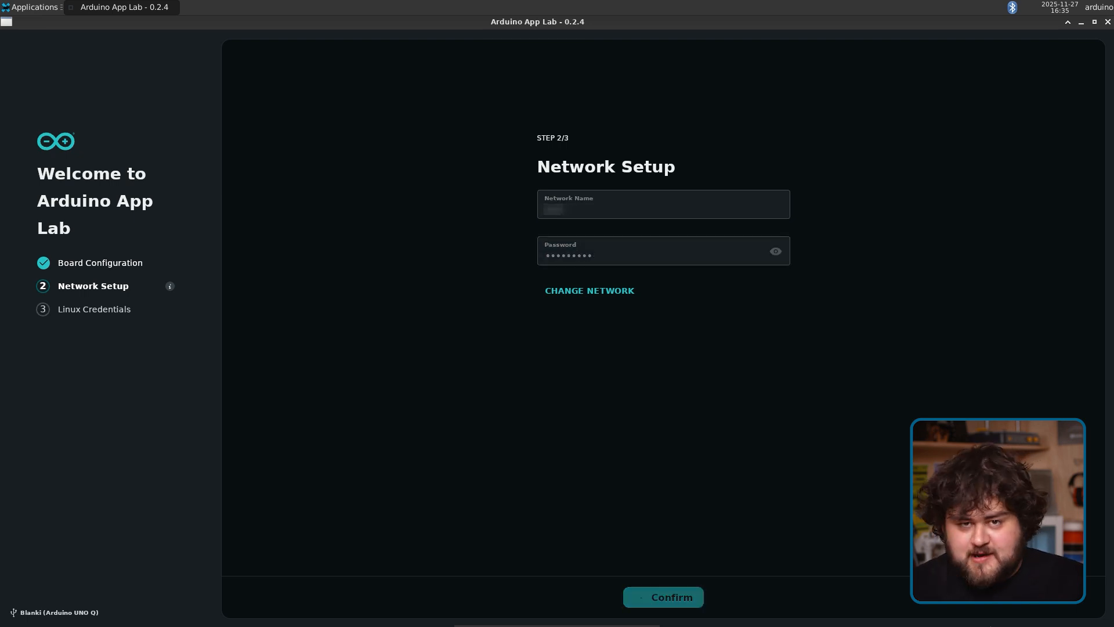
left_click(663, 597)
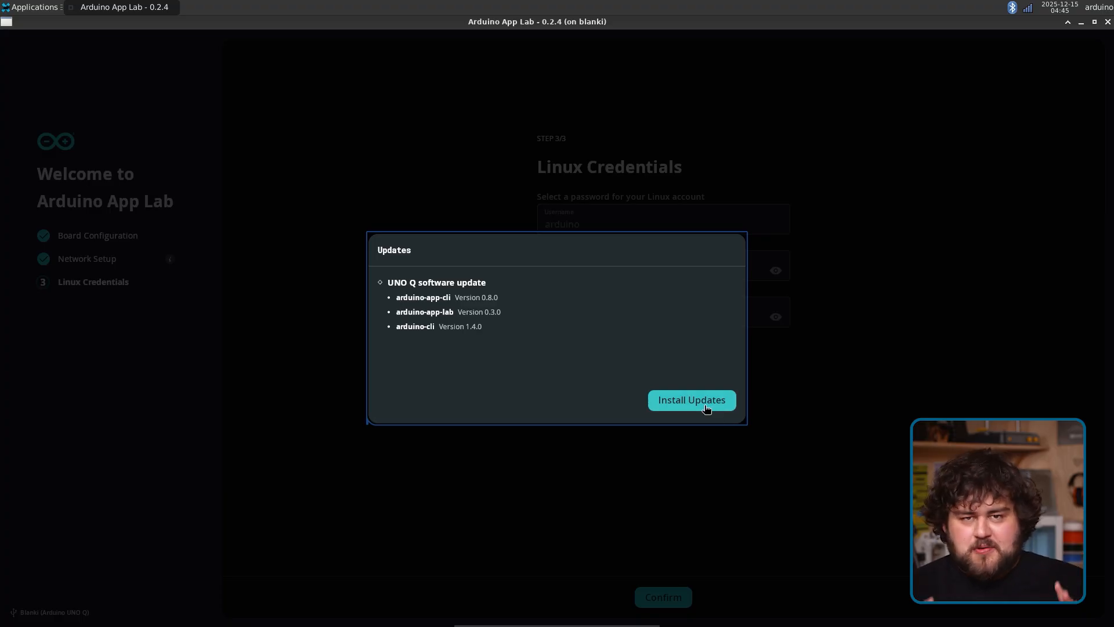
Install the UNO Q software updates, relaunch App Lab and confirm the Linux account password
left_click(691, 400)
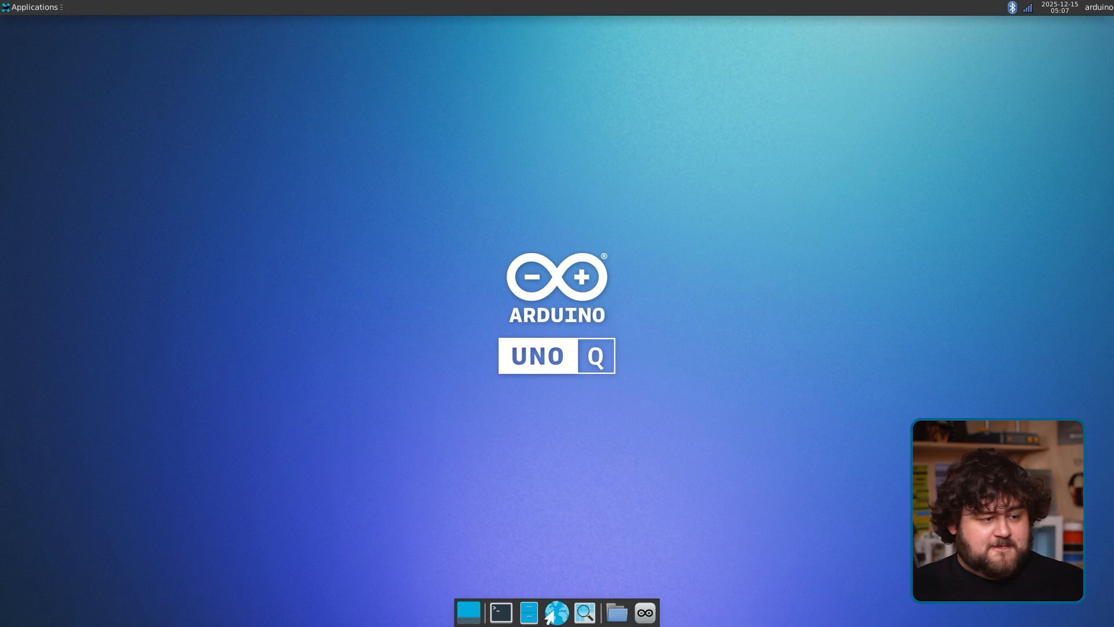
left_click(645, 612)
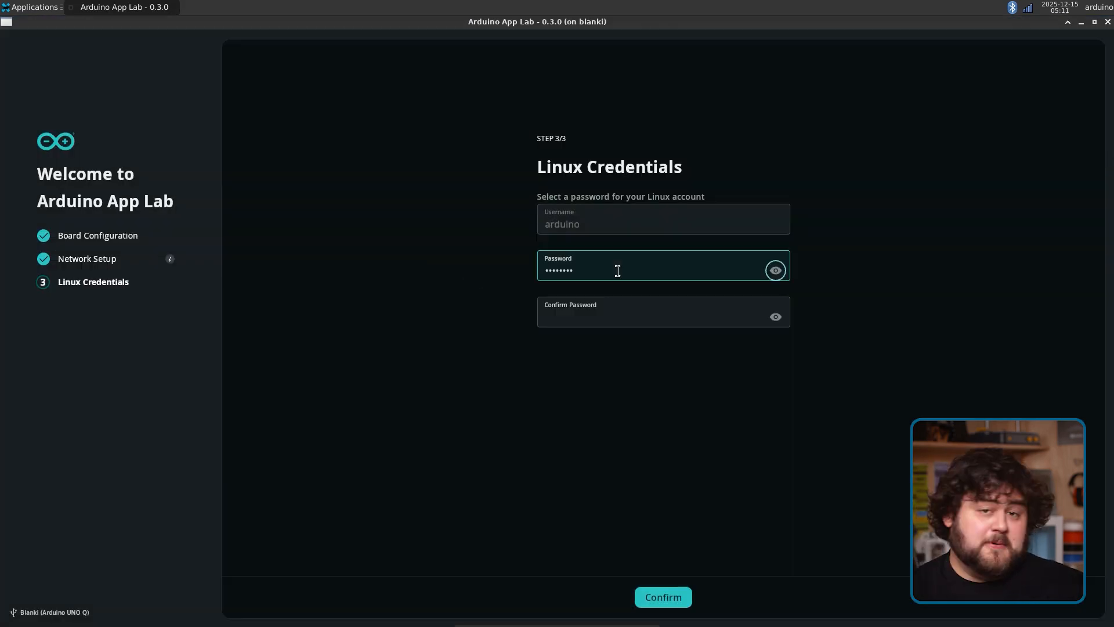
left_click(661, 597)
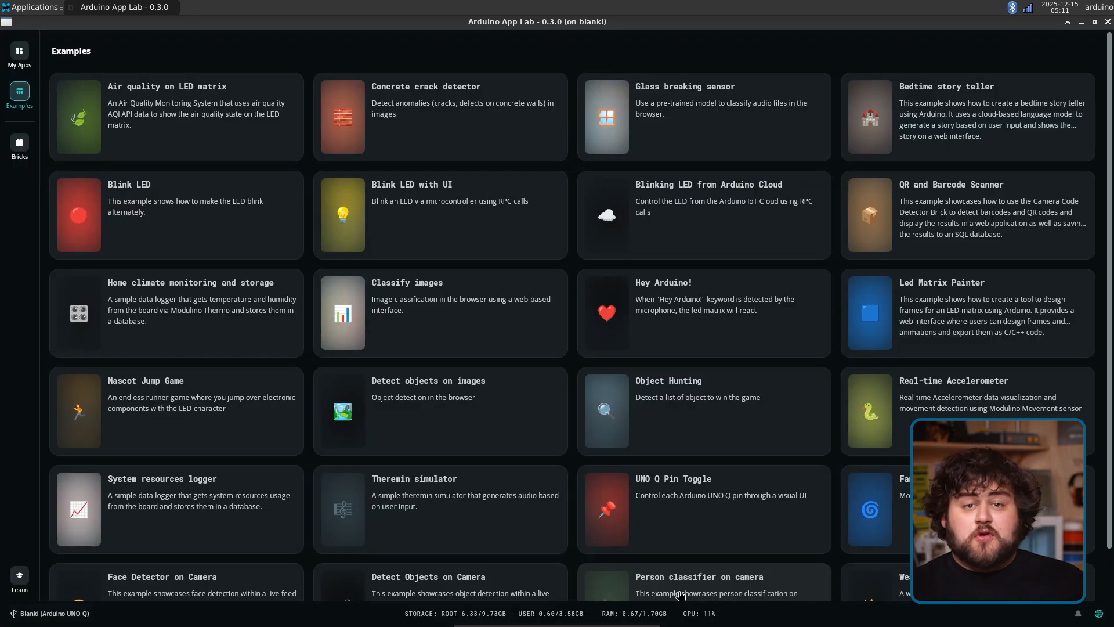
Preview the Person classifier on camera example, then scroll further through the Examples gallery
left_click(699, 585)
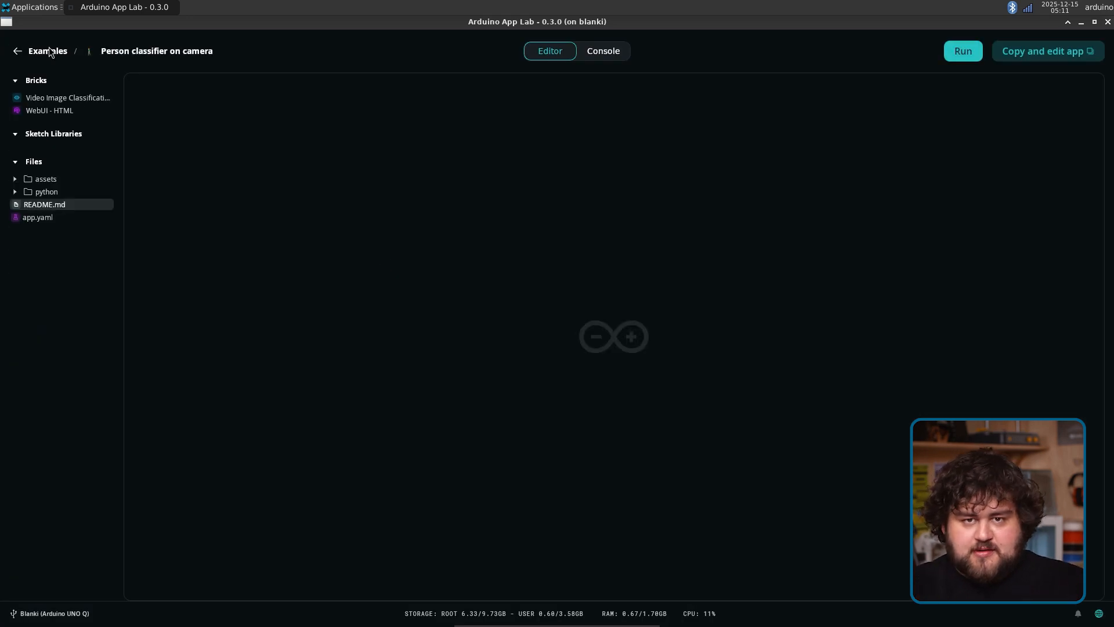
left_click(14, 51)
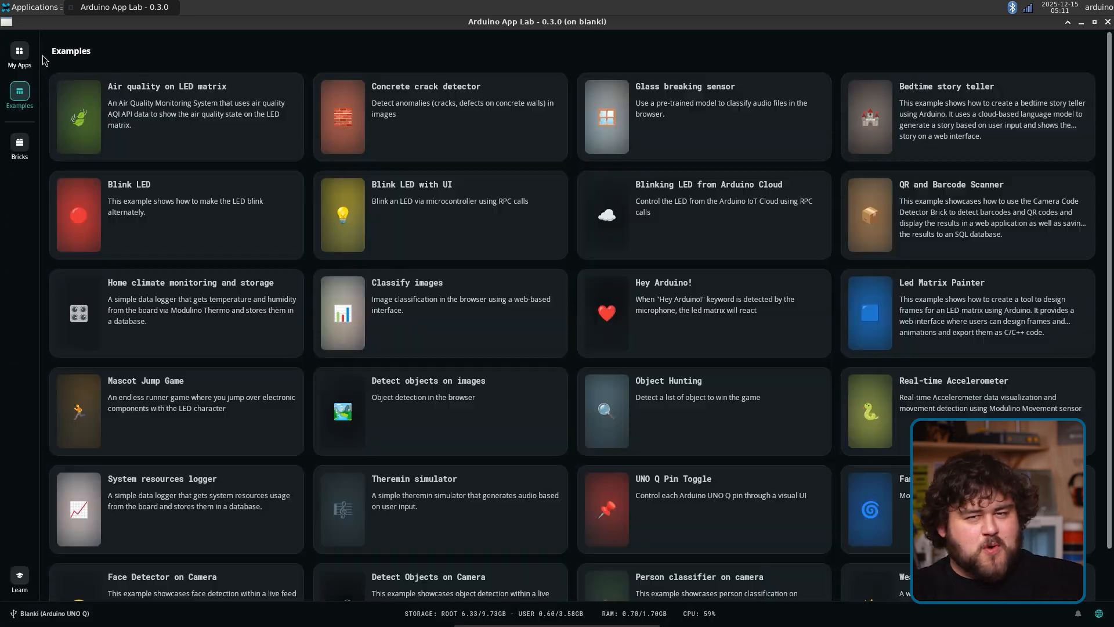
scroll("down", 3)
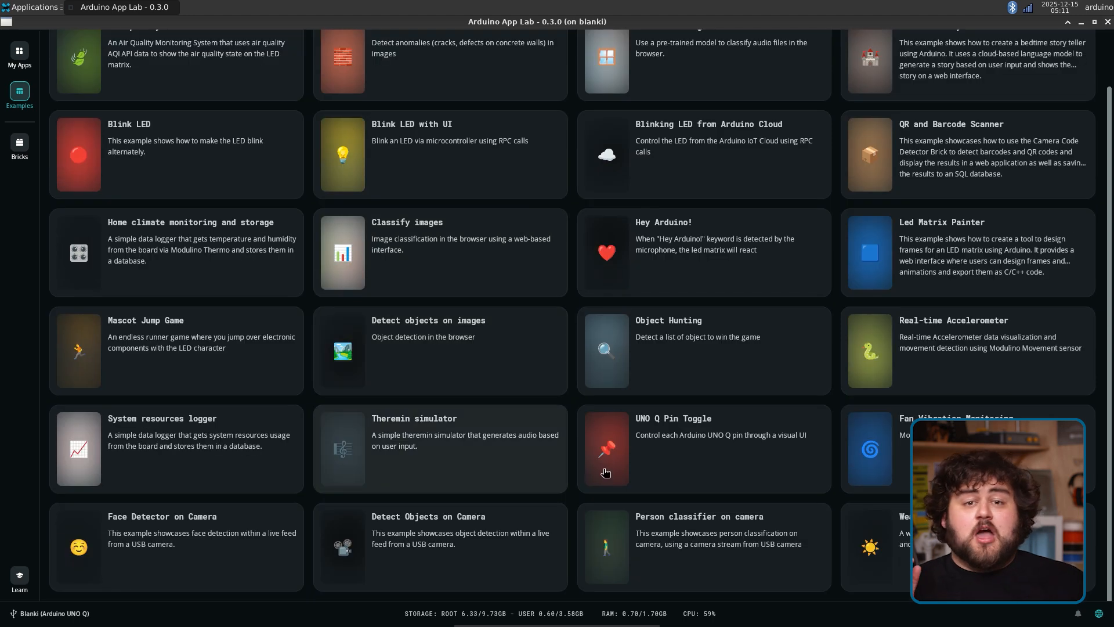
mouse_move(574, 454)
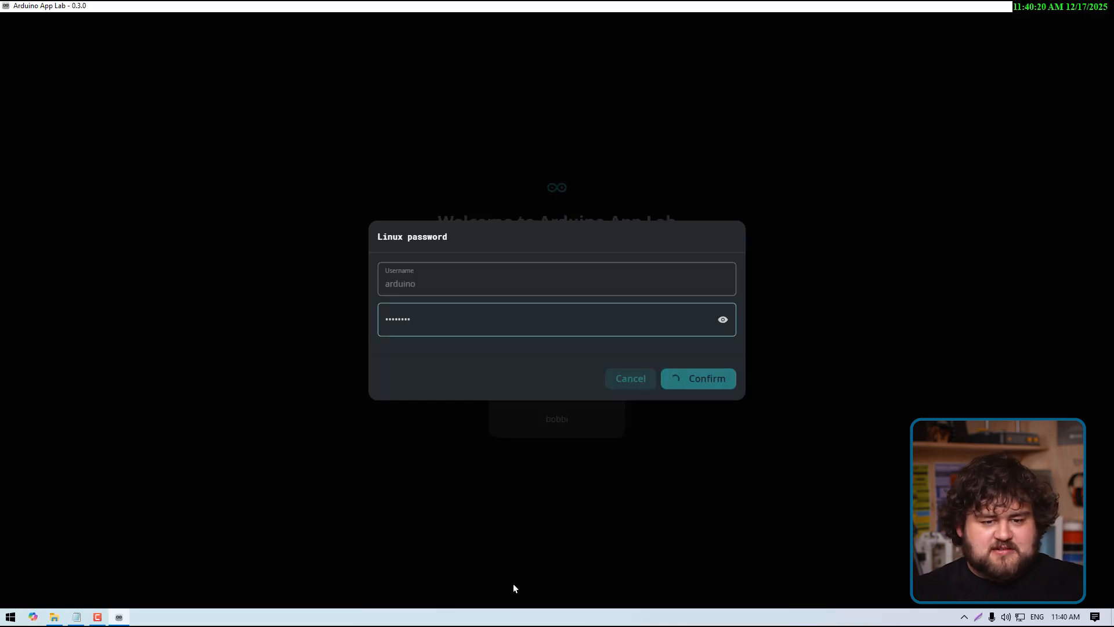
Confirm the board's Linux password in the PC App Lab to reach the Examples gallery
left_click(699, 378)
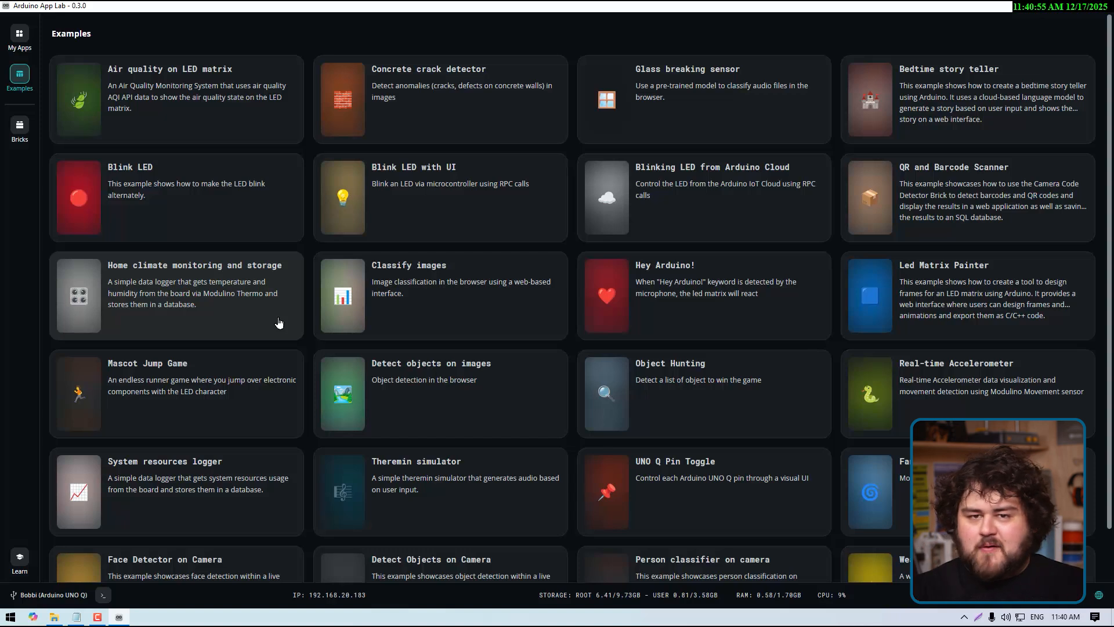
mouse_move(333, 356)
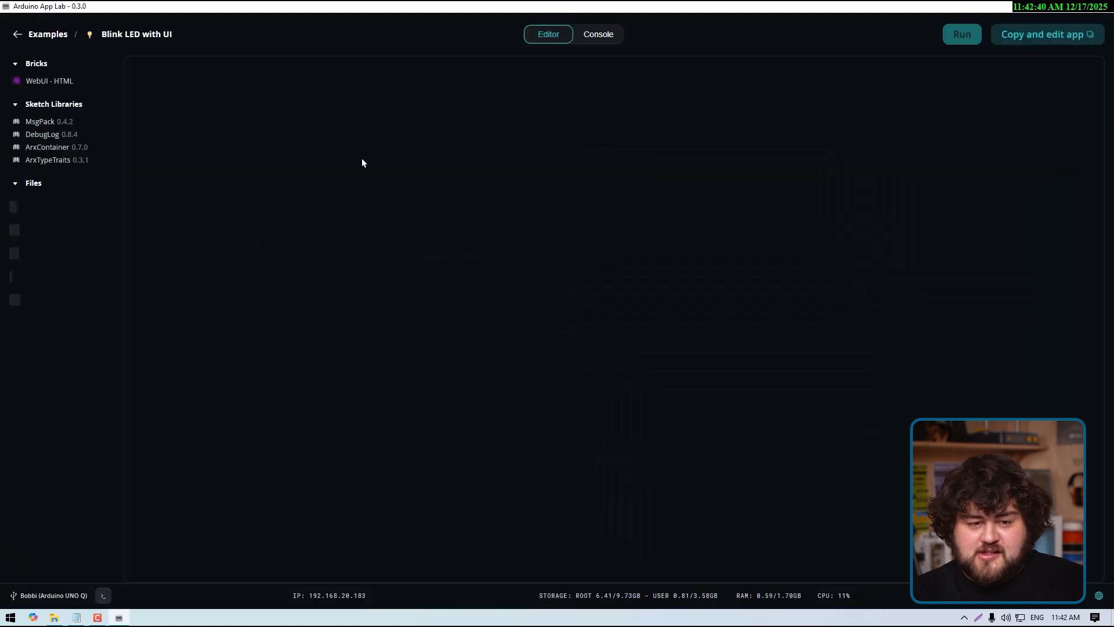
Browse the Blink LED with UI files, expanding the python folder and viewing main.py
left_click(43, 239)
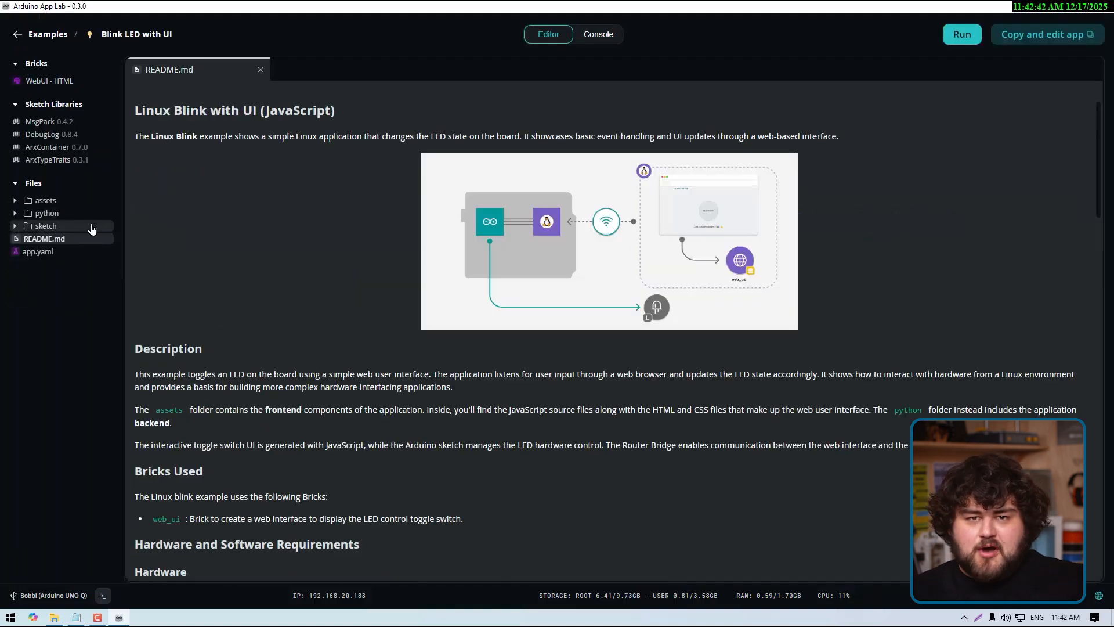
mouse_move(90, 204)
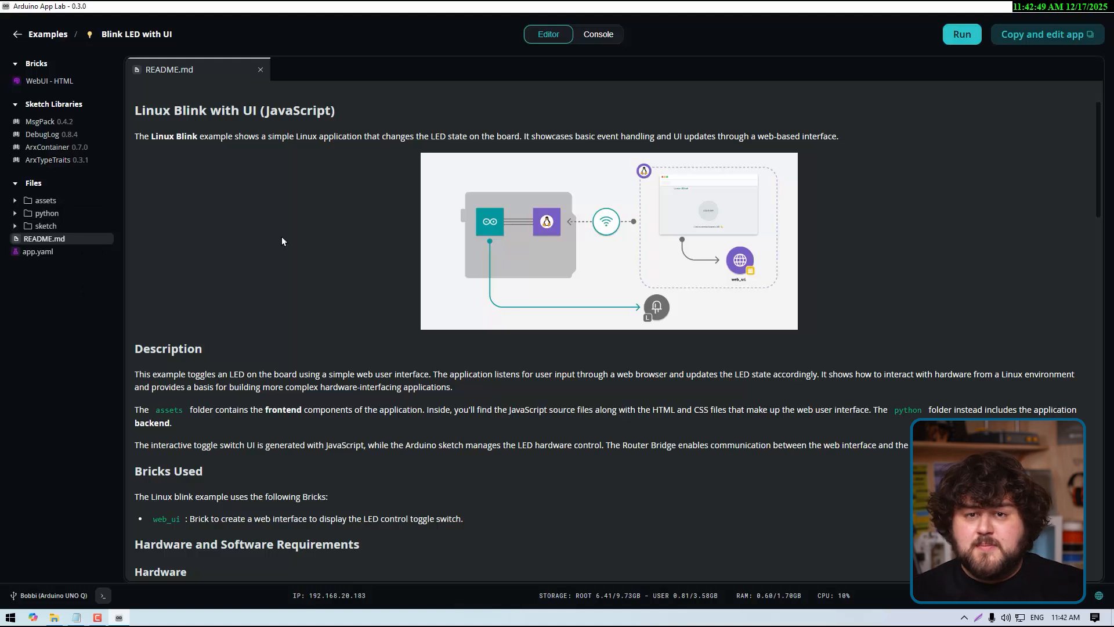
scroll("down", 3)
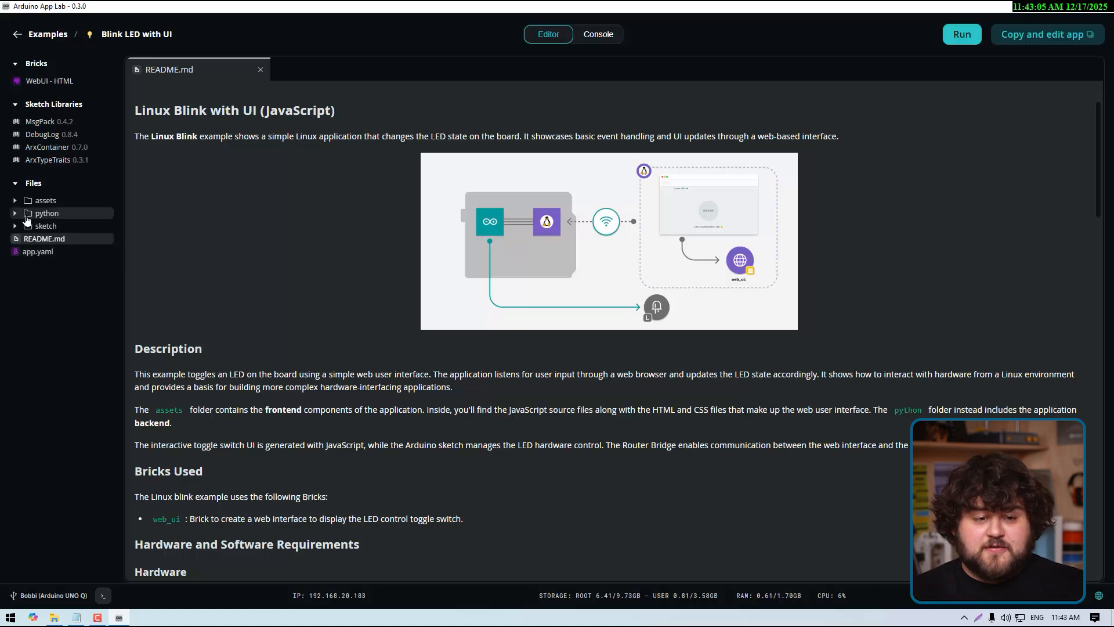
left_click(45, 225)
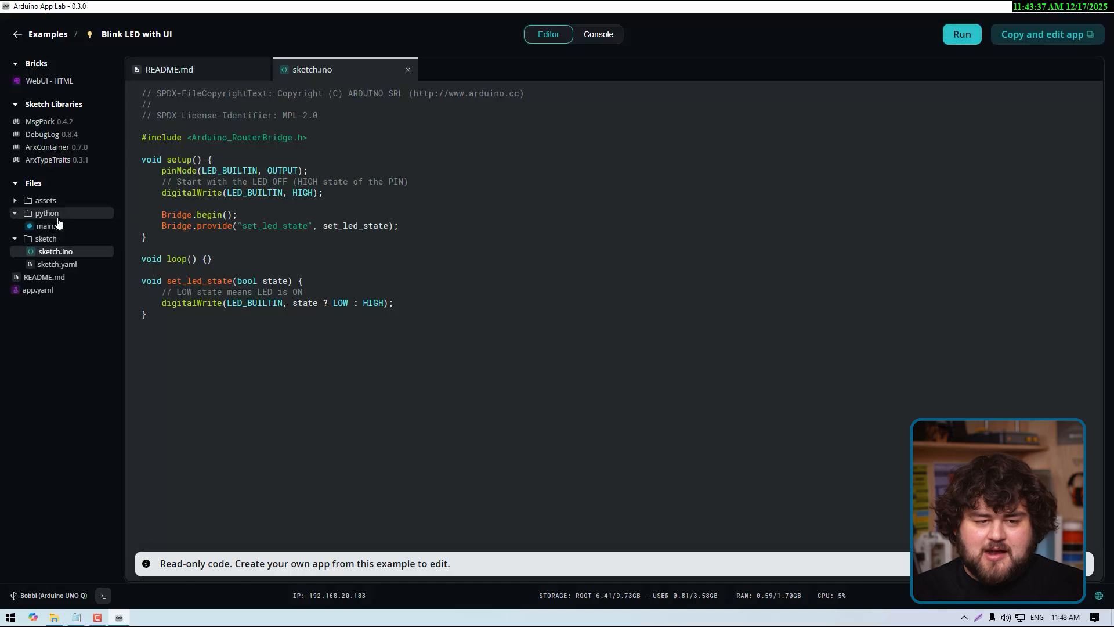
left_click(49, 225)
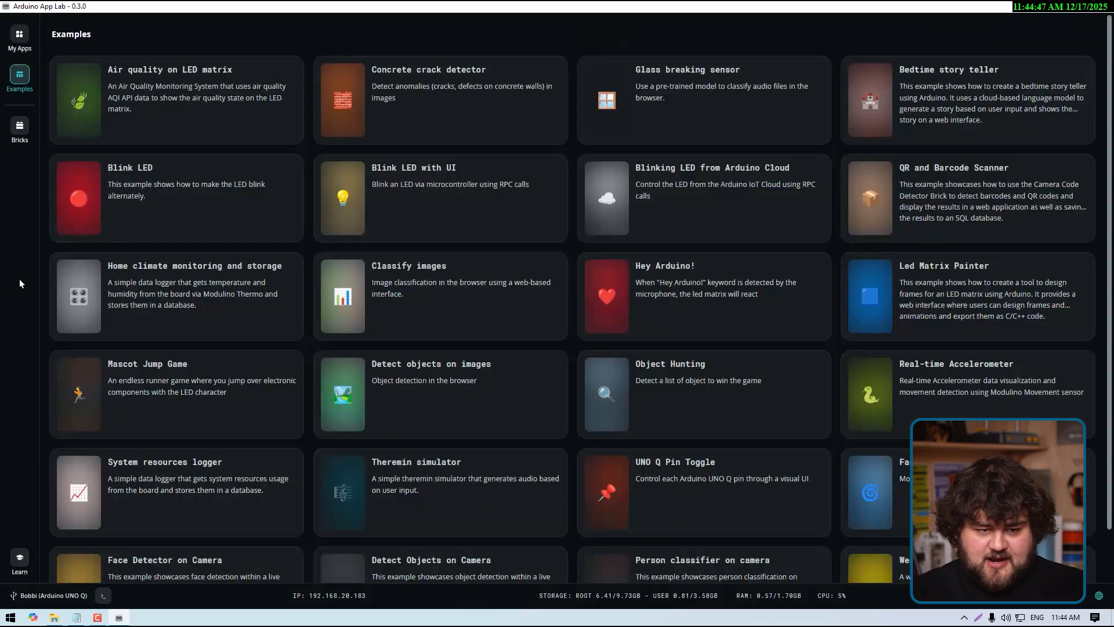
left_click(19, 126)
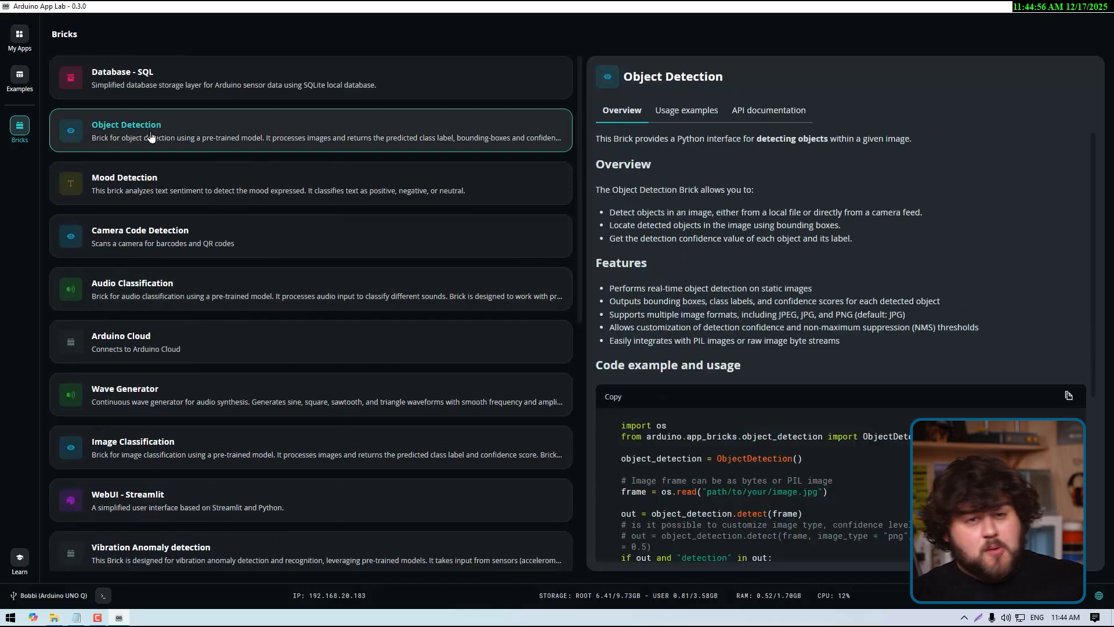
Return from the Bricks catalog to the Blink LED with UI example with its folders expanded
left_click(19, 76)
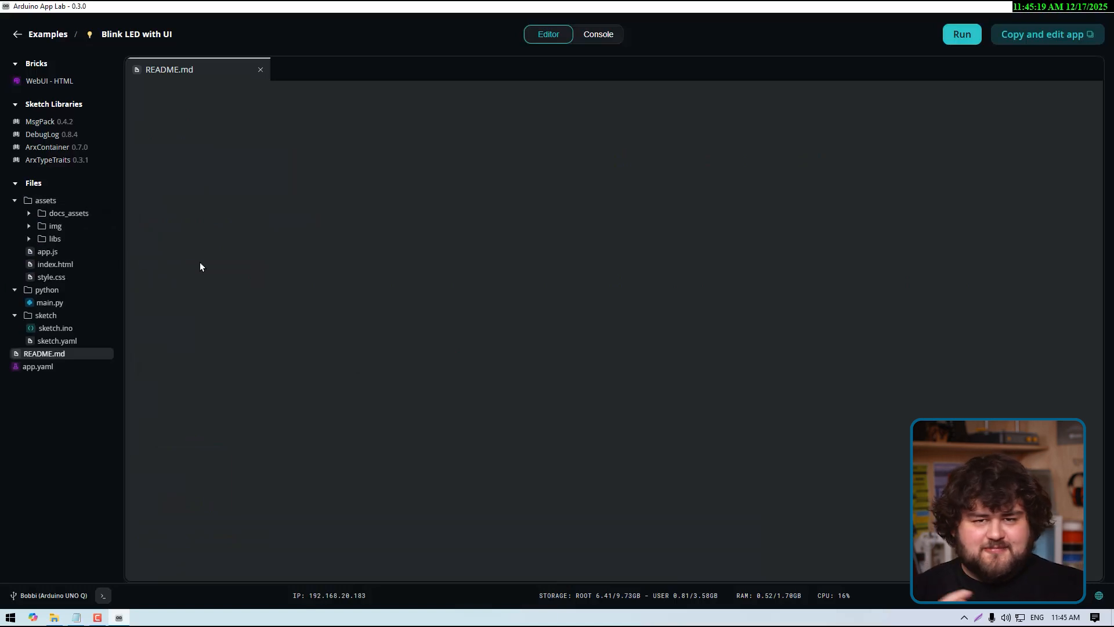
mouse_move(165, 216)
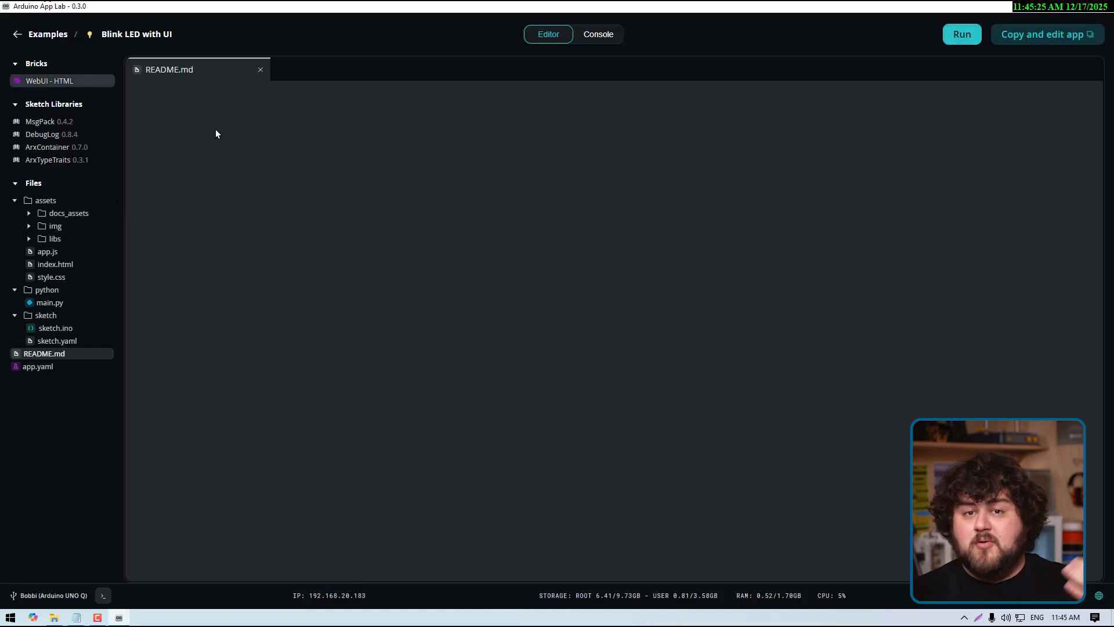
mouse_move(341, 178)
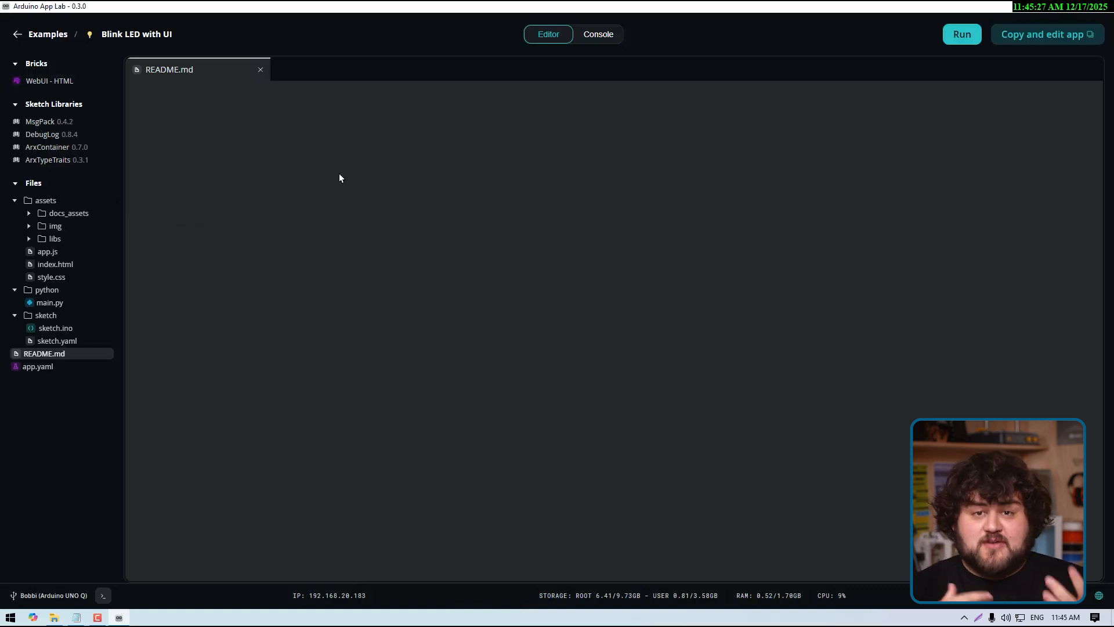
Run the Blink LED with UI app so its sketch uploads and Python container starts
left_click(962, 35)
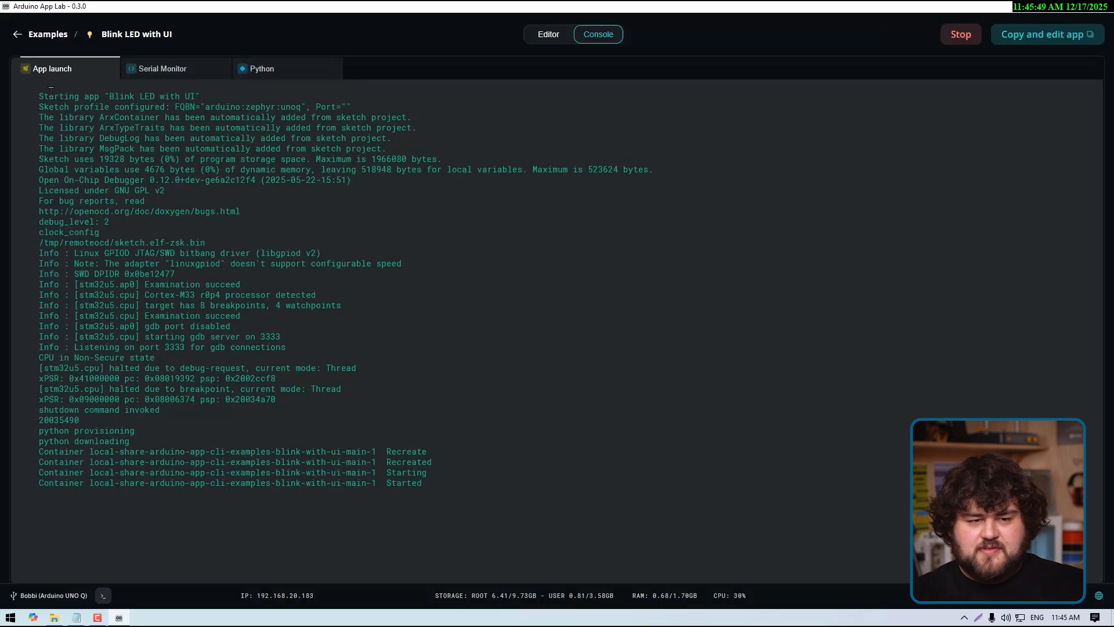
Check the Serial Monitor output, then open the app's Linux Blink web page in the browser
left_click(161, 68)
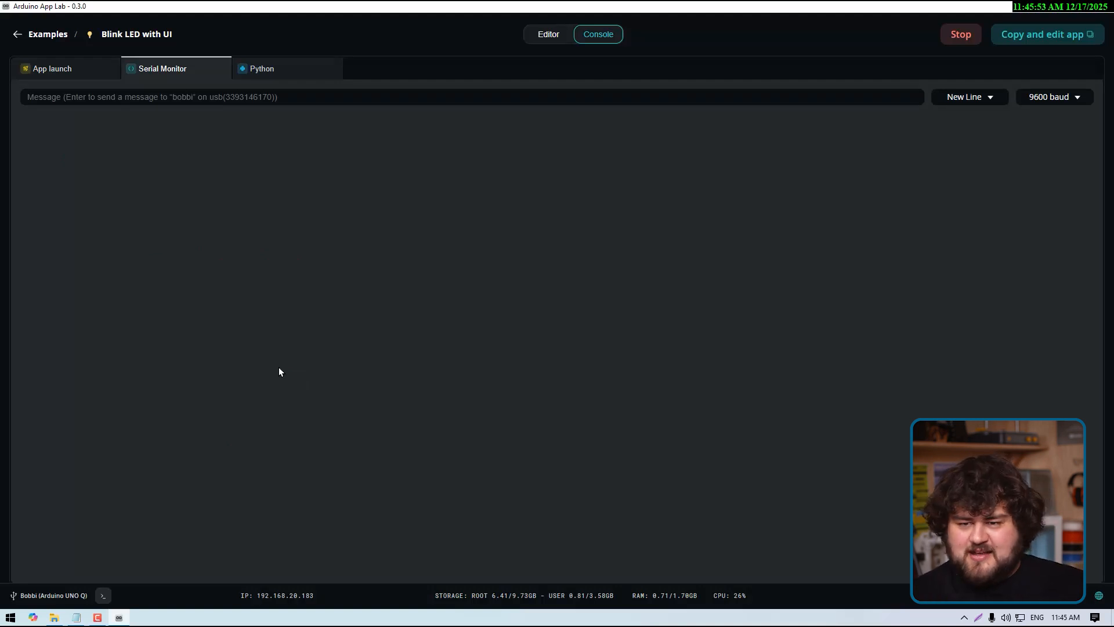
left_click(261, 69)
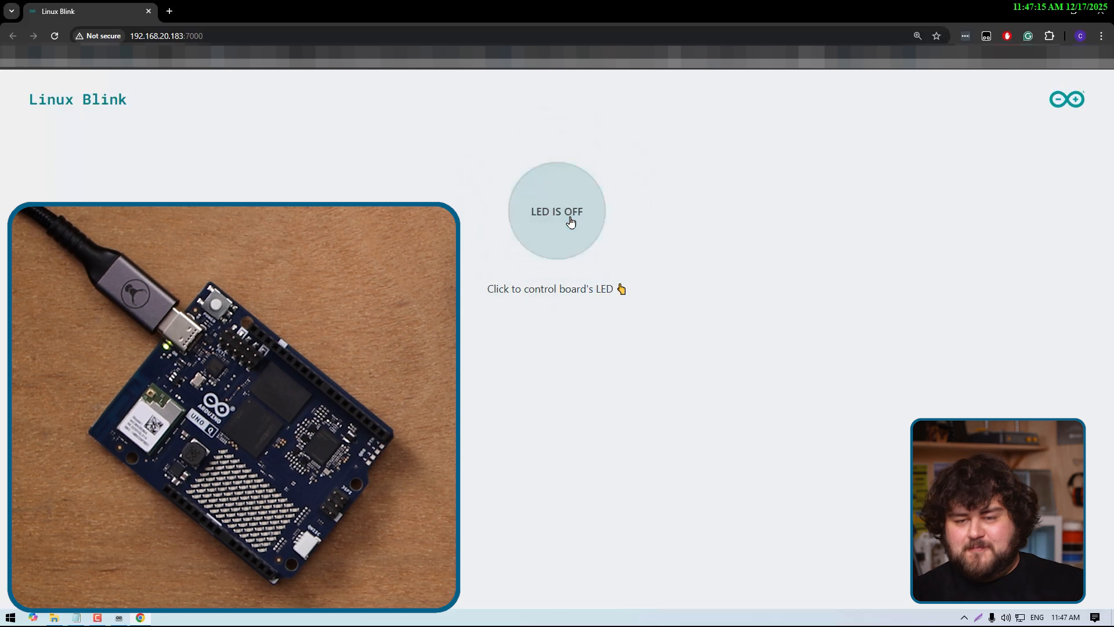
Toggle the LED control in the Blink web UI to turn the board's LED on
left_click(571, 219)
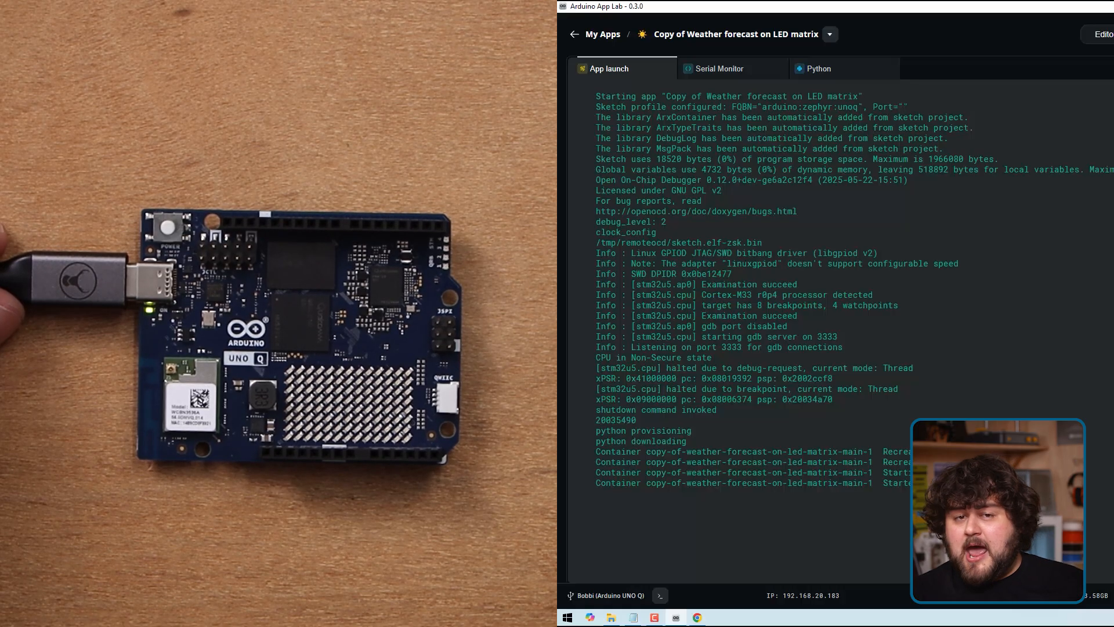
Copy the QR and Barcode Scanner example into My Apps and view its README
left_click(819, 69)
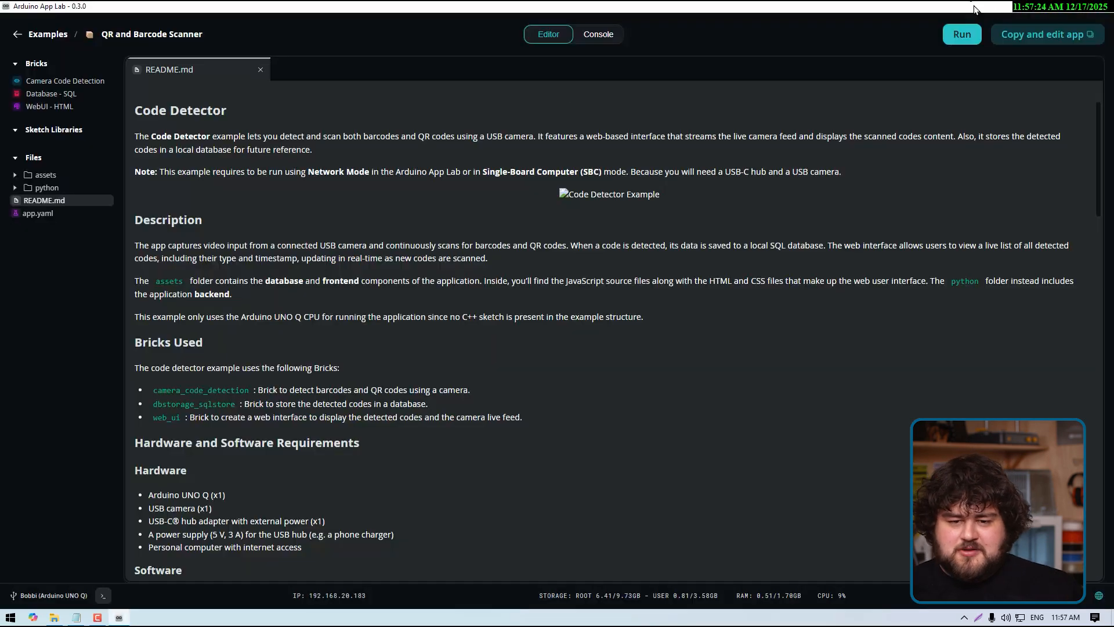
left_click(1047, 35)
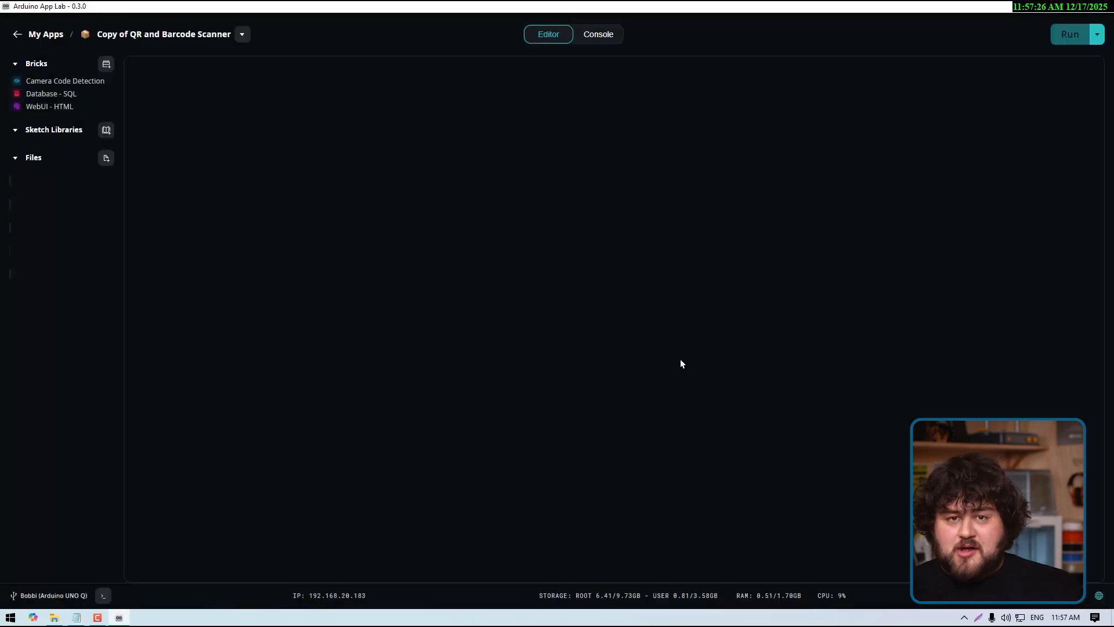
left_click(43, 201)
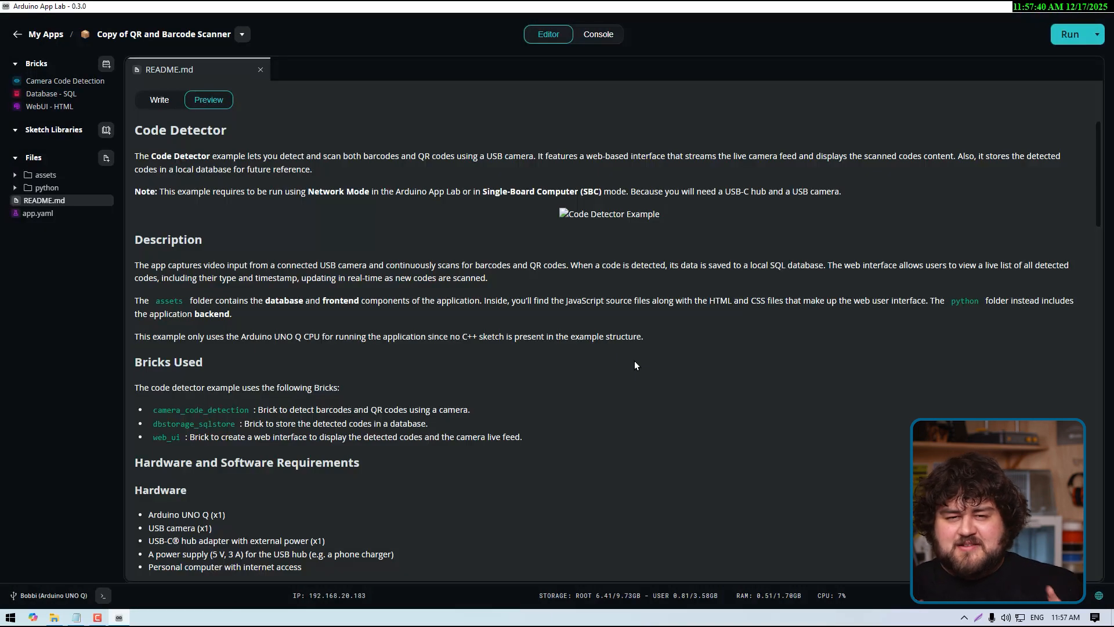